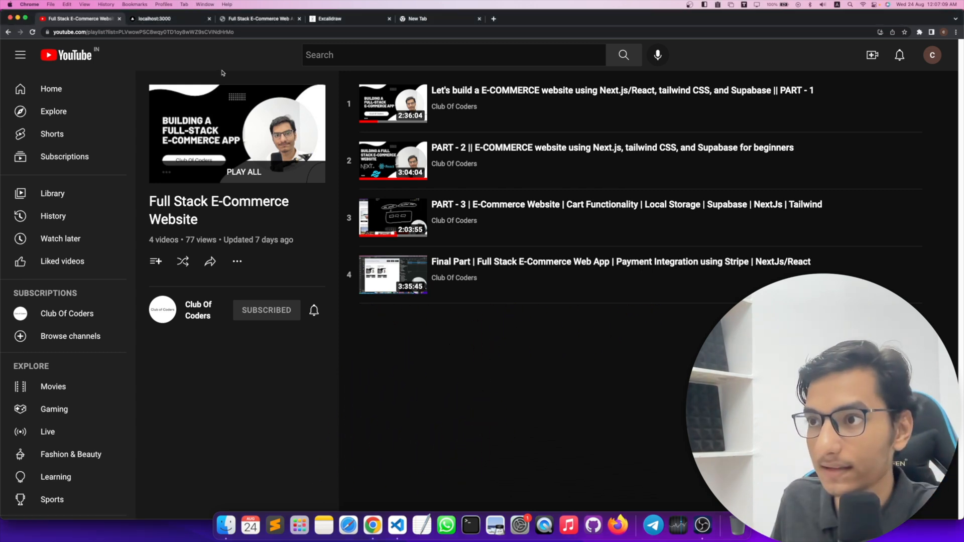
mouse_move(438, 290)
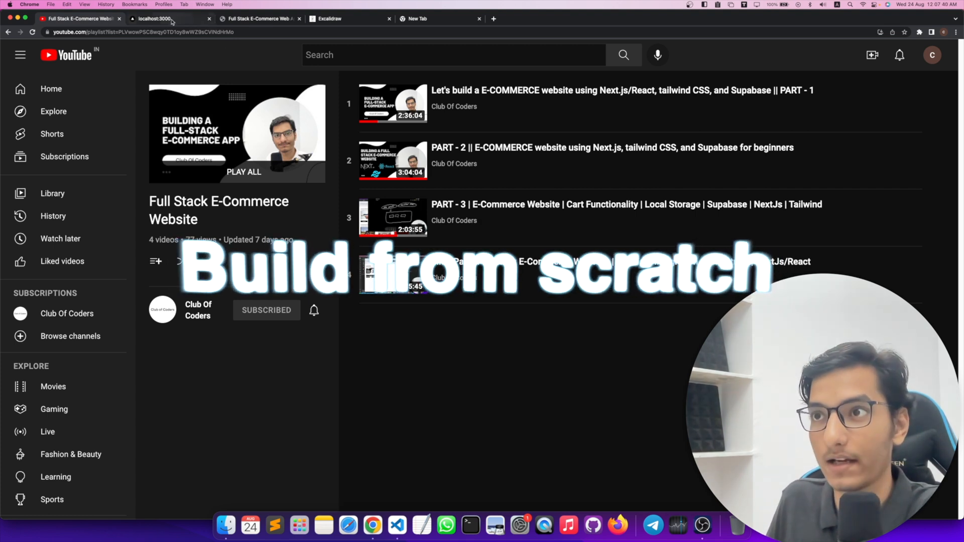
- In the localhost store, try adding Modern Concrete Tuna to the cart
left_click(159, 18)
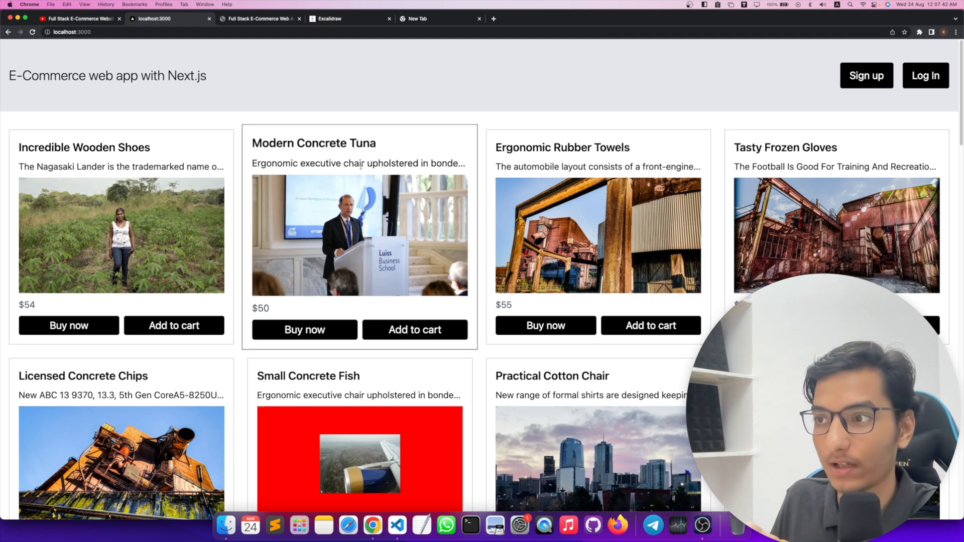
scroll("down", 3)
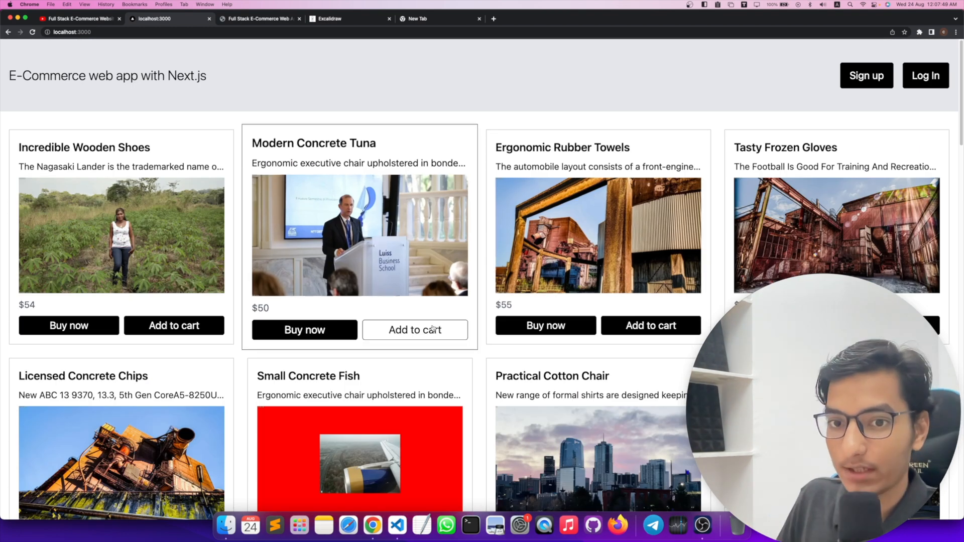
left_click(414, 331)
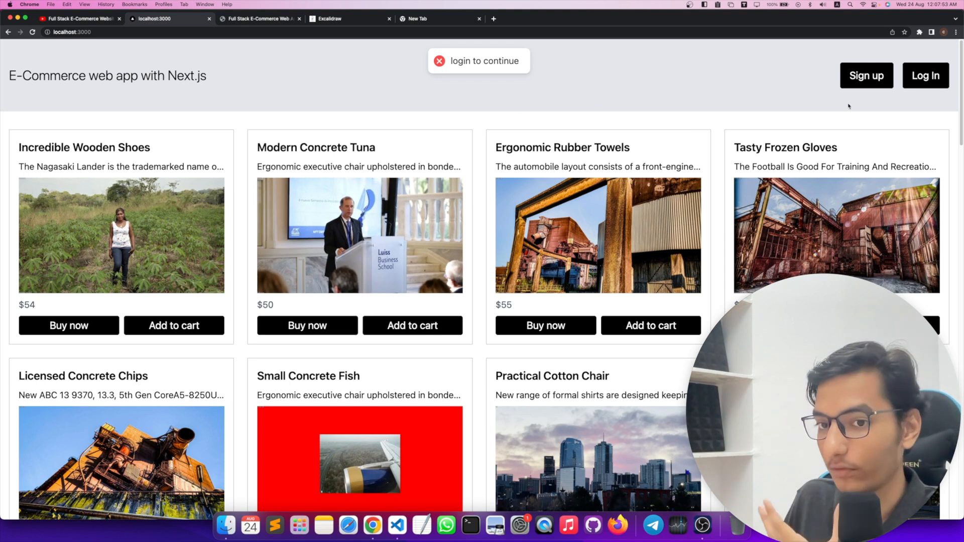
left_click(865, 75)
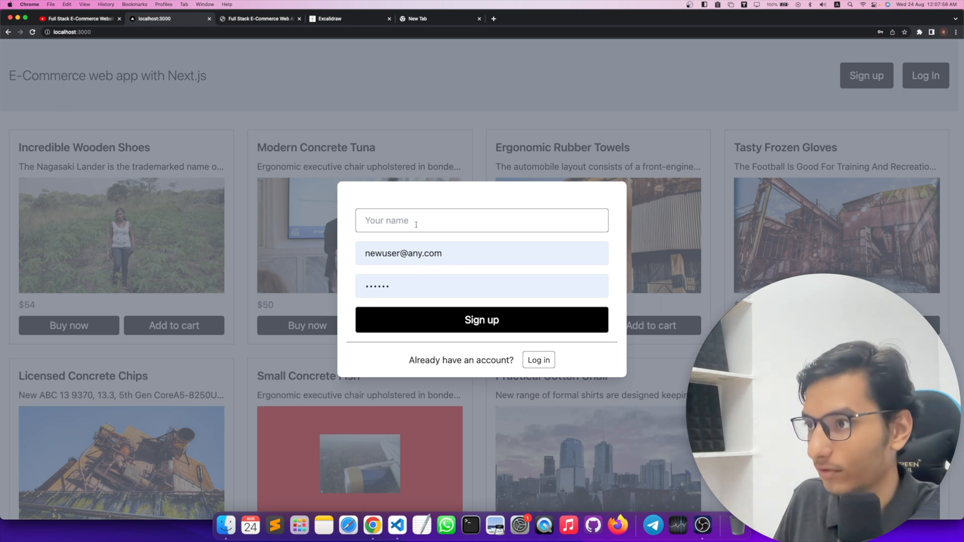
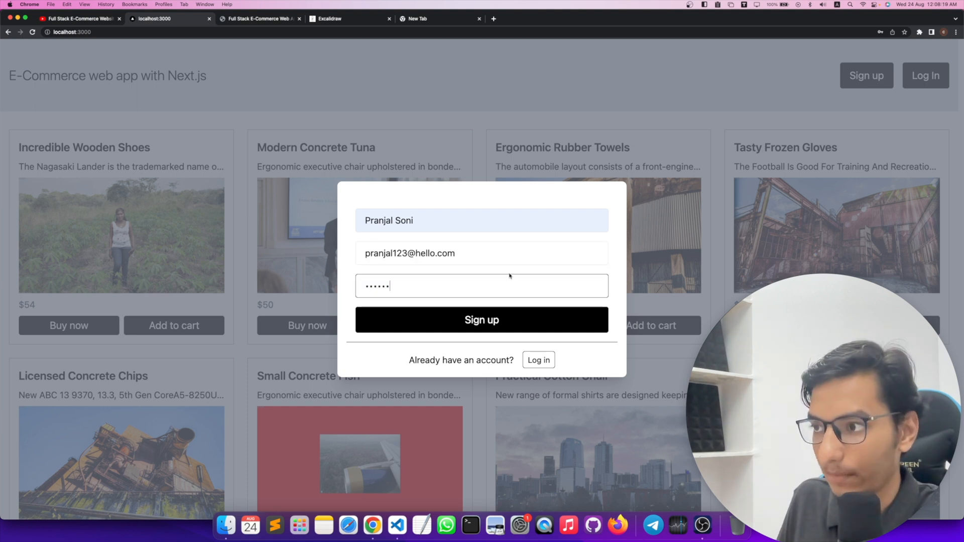
left_click(482, 320)
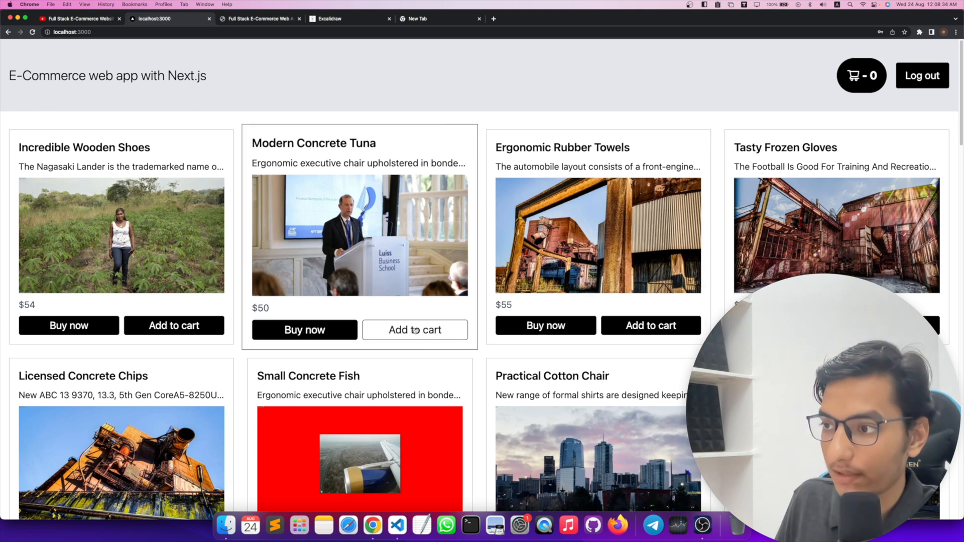
- Add products to the cart, raising Modern Concrete Tuna and Small Concrete Fish to 2 each
left_click(414, 329)
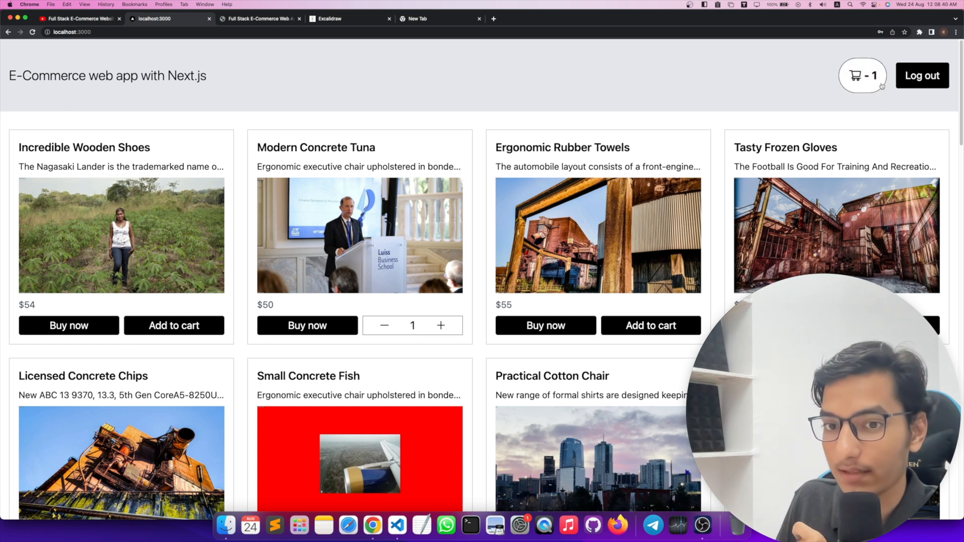
left_click(863, 74)
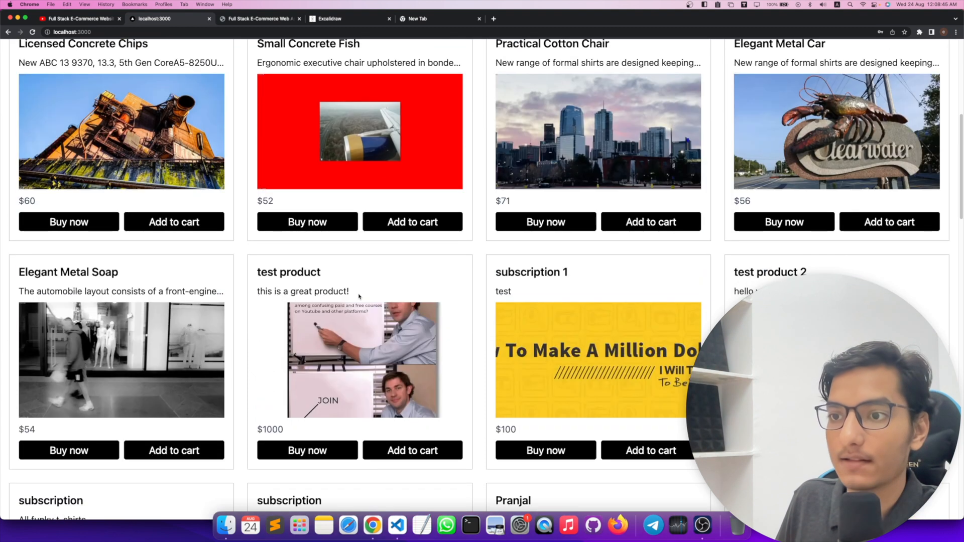
left_click(412, 221)
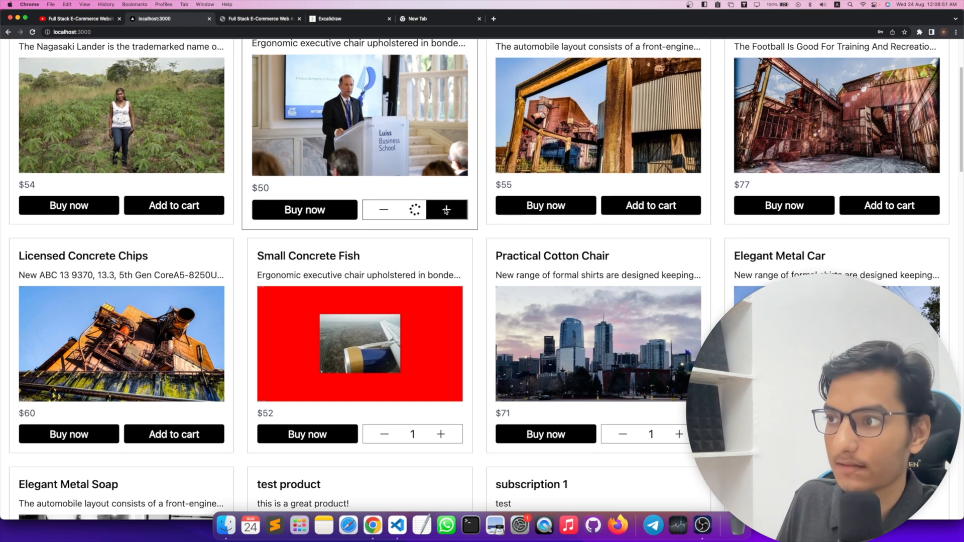
left_click(446, 210)
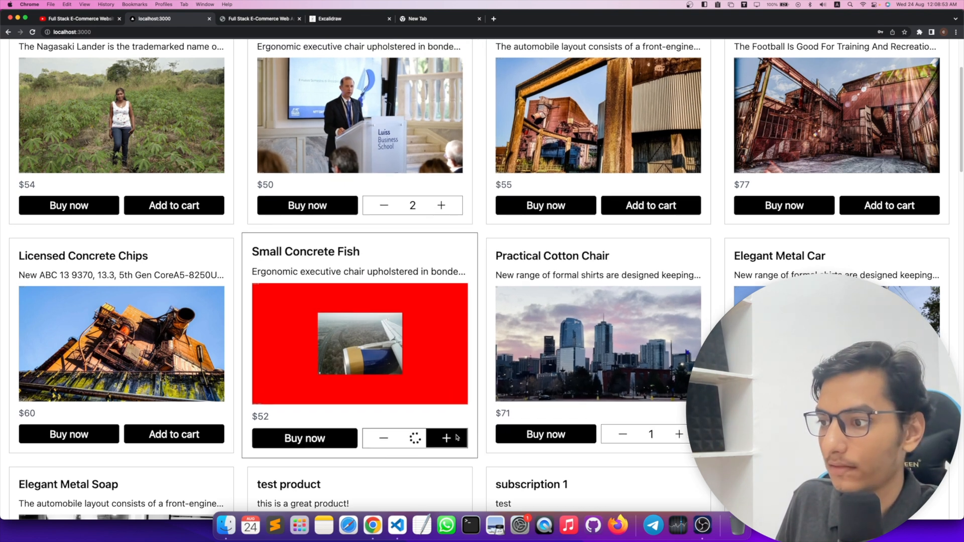
left_click(446, 438)
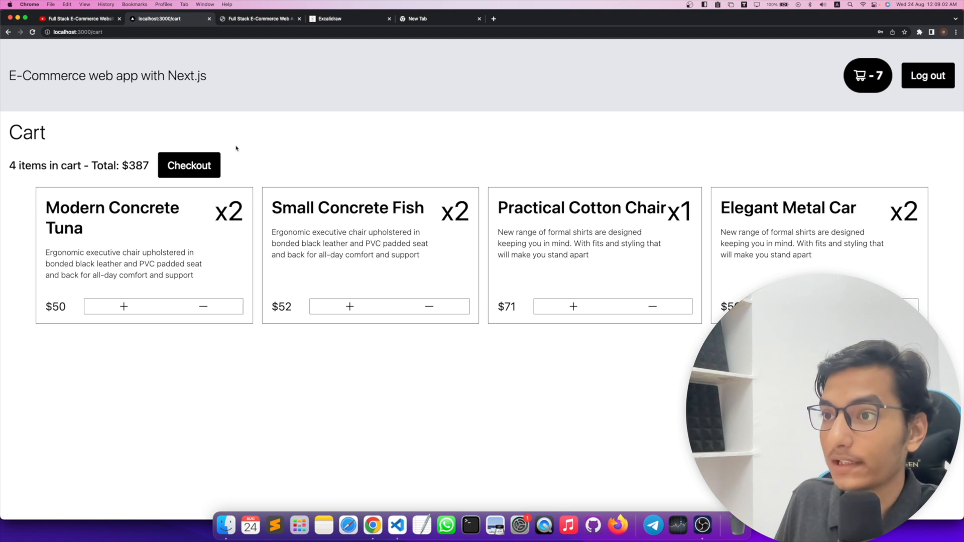
- Check out the cart's seven items totalling $387
left_click(189, 164)
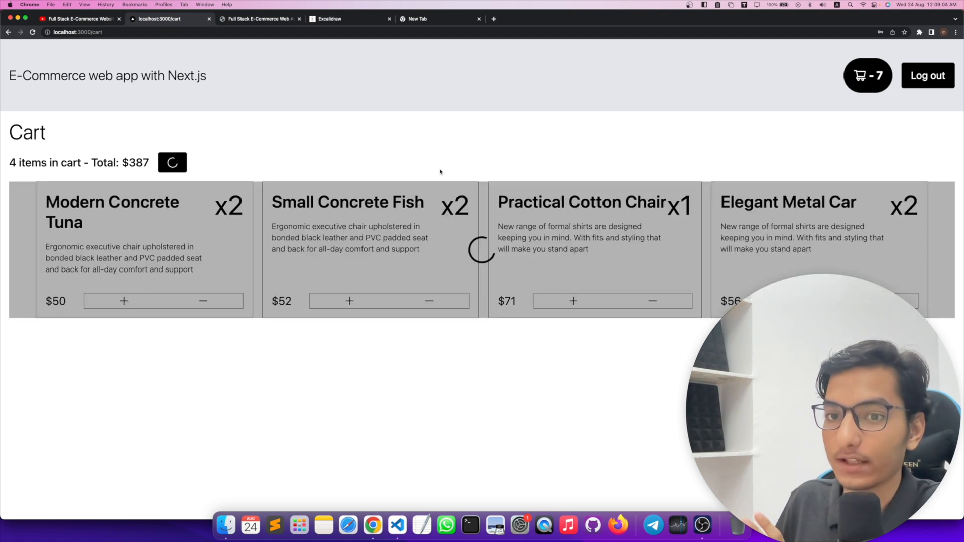
left_click(189, 164)
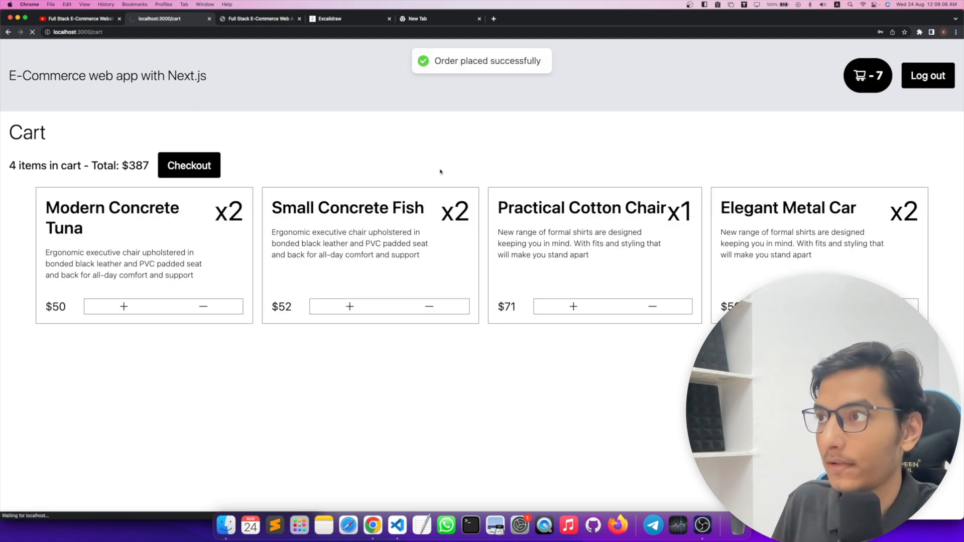
left_click(188, 165)
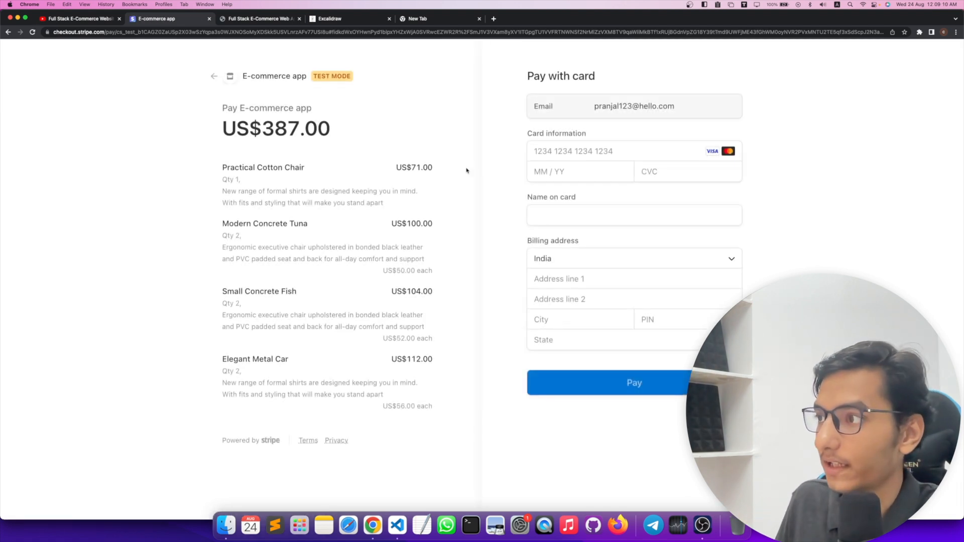
mouse_move(506, 161)
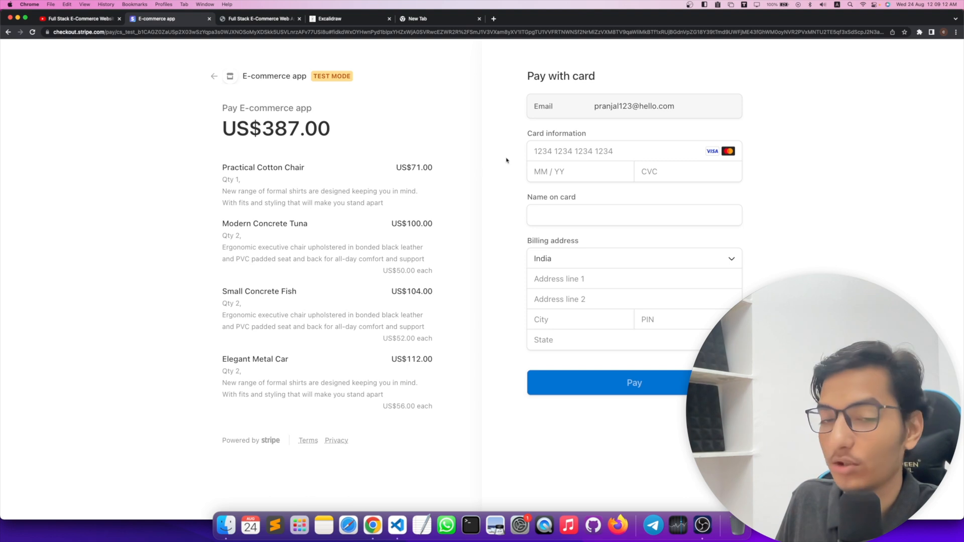
- Pay US$387.00 with the test card and CVC 123, then return to the store listing
left_click(614, 151)
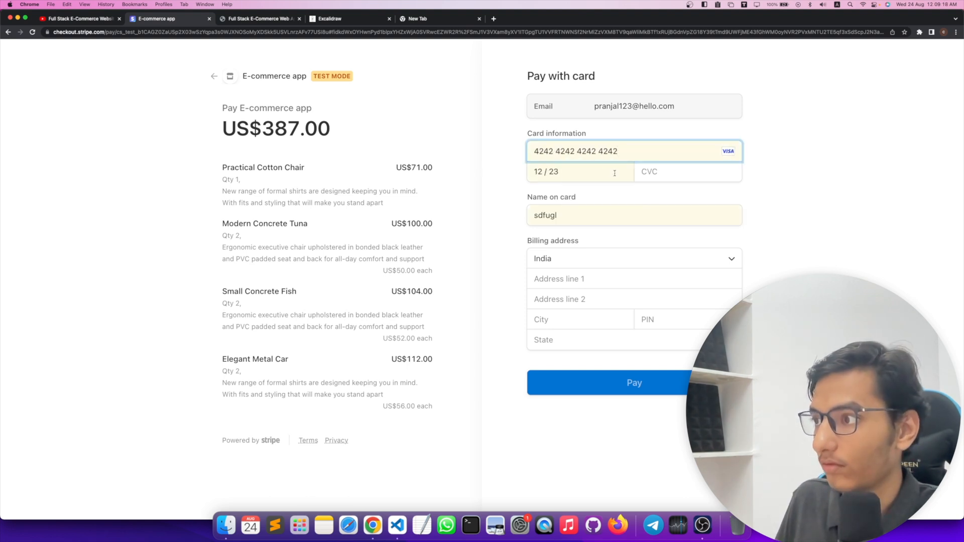
left_click(685, 171)
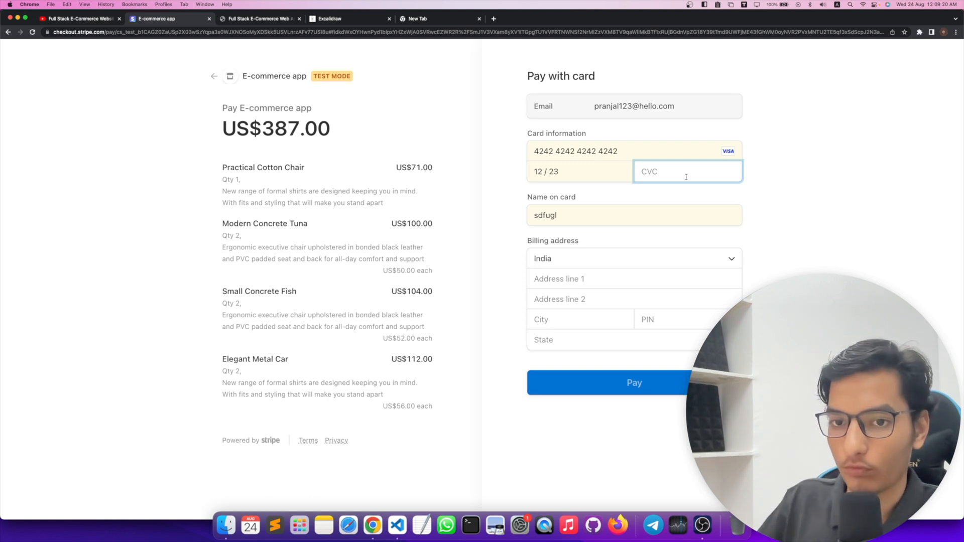
type("123")
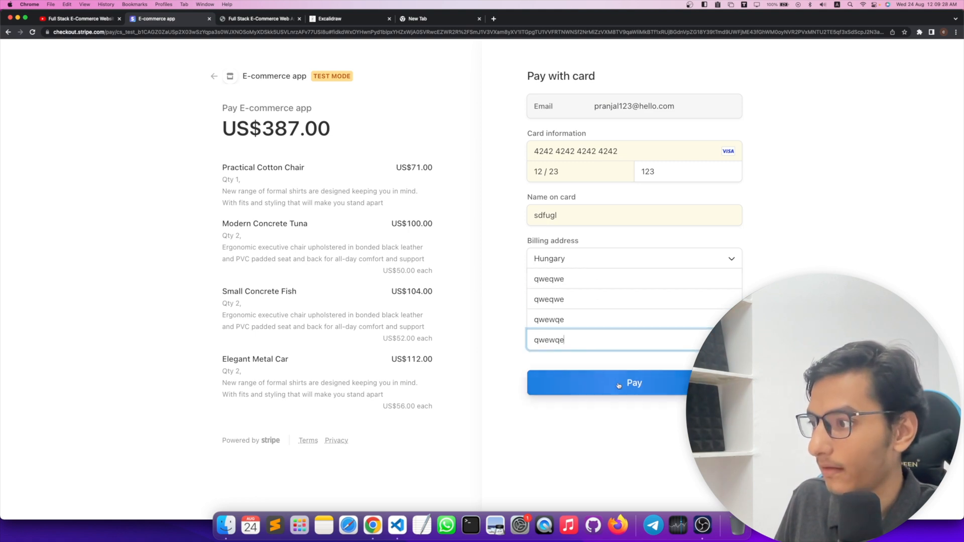
left_click(633, 383)
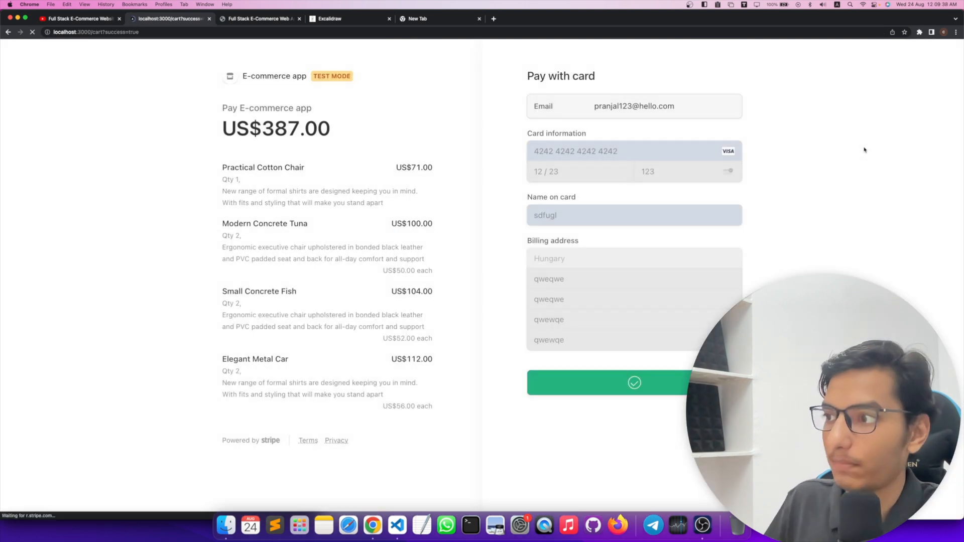
left_click(633, 382)
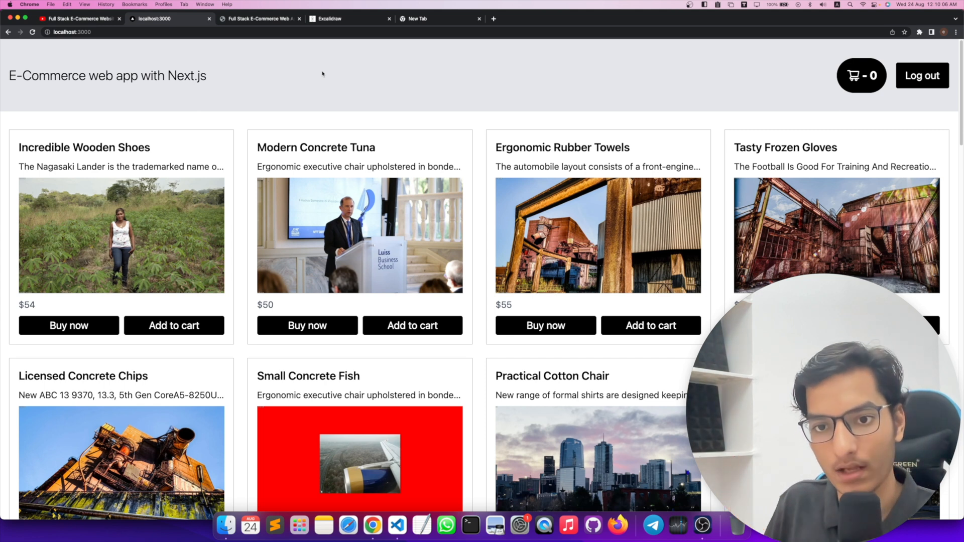
- Show the Club of Coders Full Stack E-Commerce course tab, then switch to VS Code at useCart.js
left_click(257, 18)
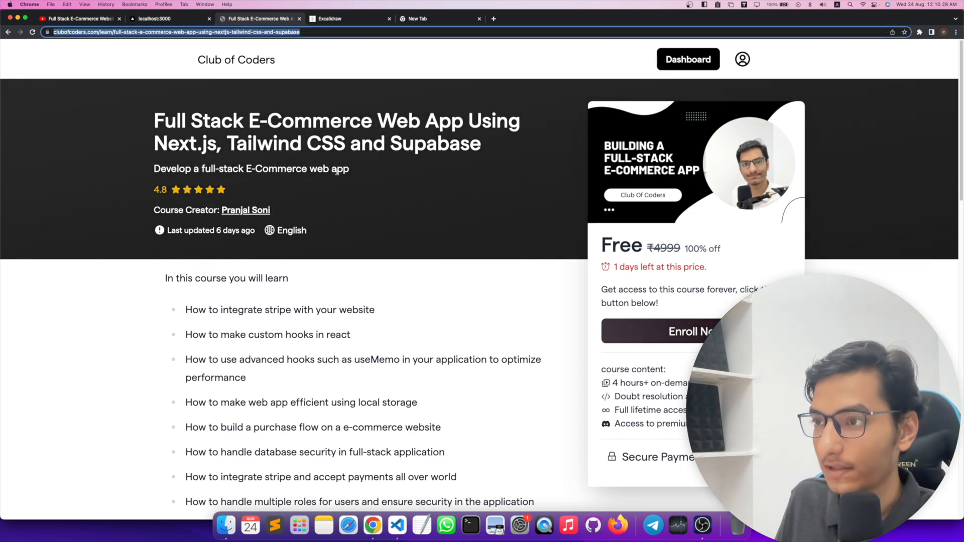
left_click(397, 526)
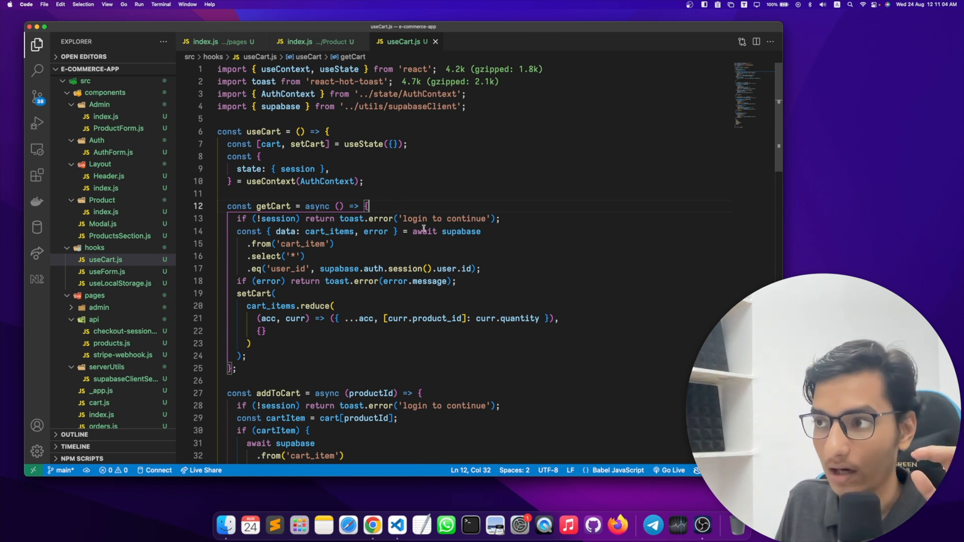
- Scroll through useCart.js, then collapse and re-expand the src folder
scroll("down", 3)
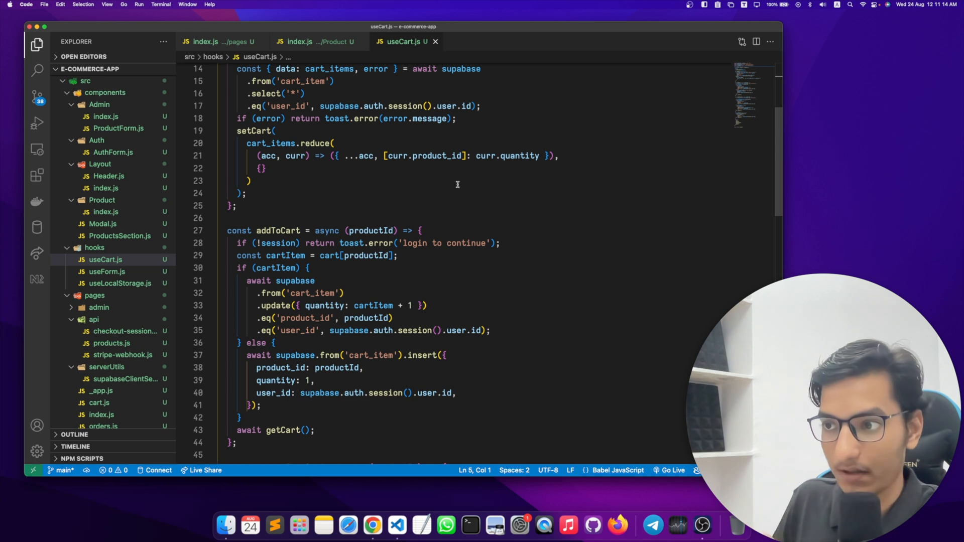
scroll("down", 3)
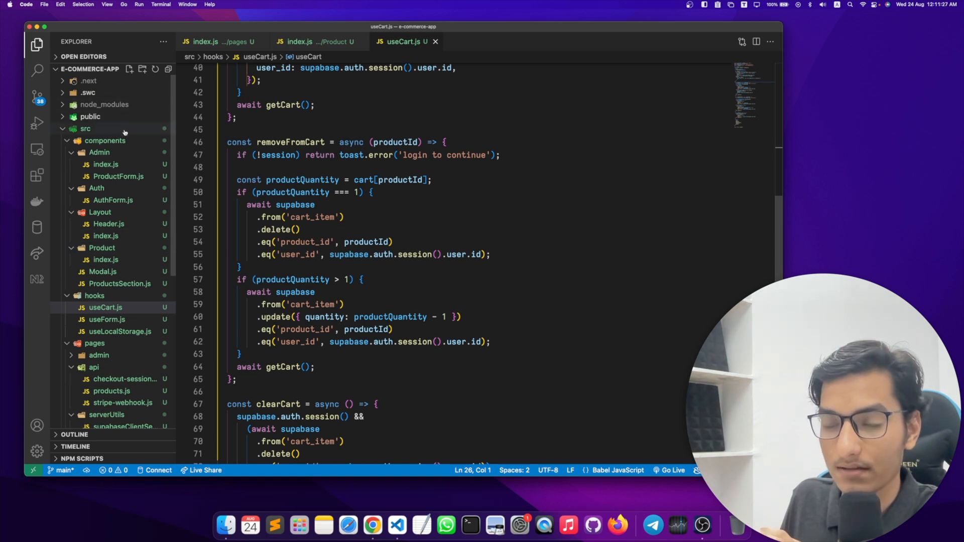
left_click(84, 128)
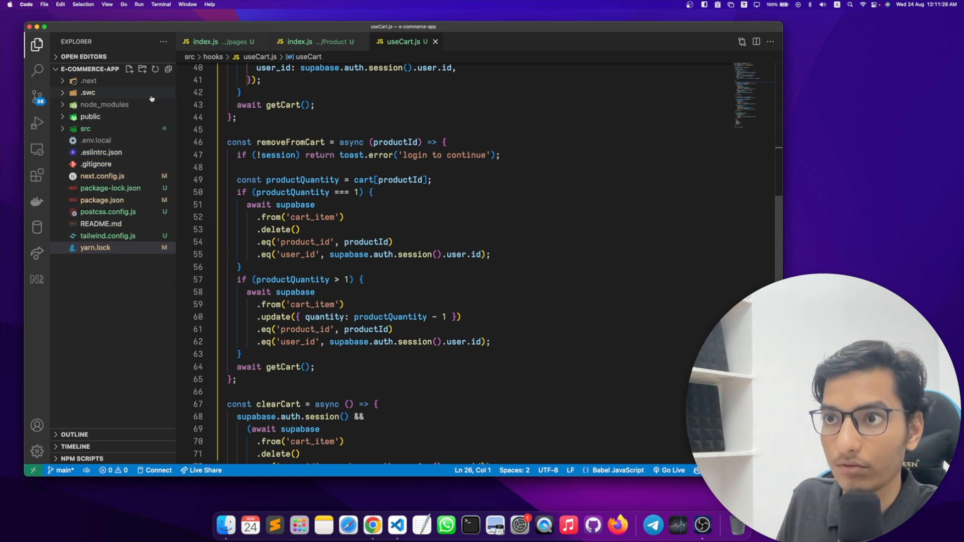
left_click(85, 128)
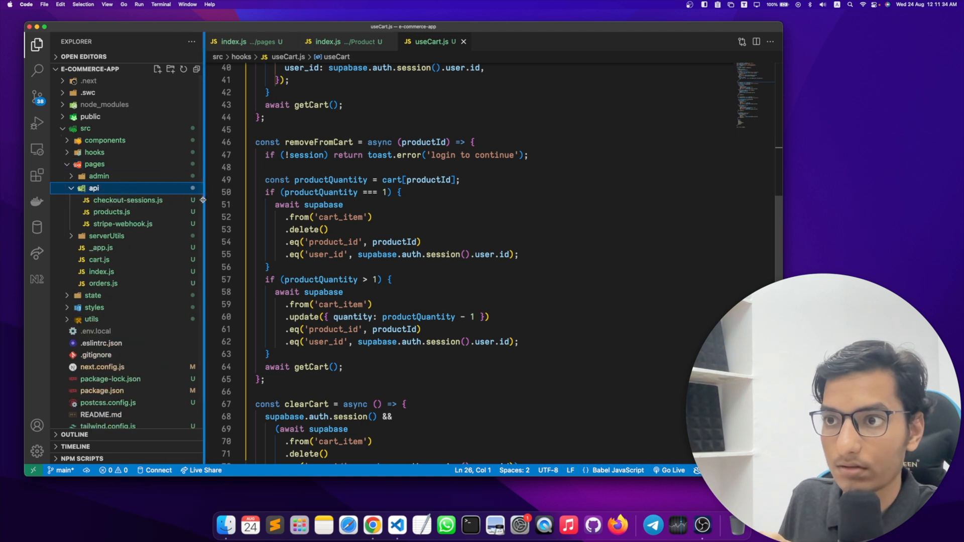
- Open the checkout-sessions.js and stripe-webhook.js API routes, then return to the course page
left_click(128, 200)
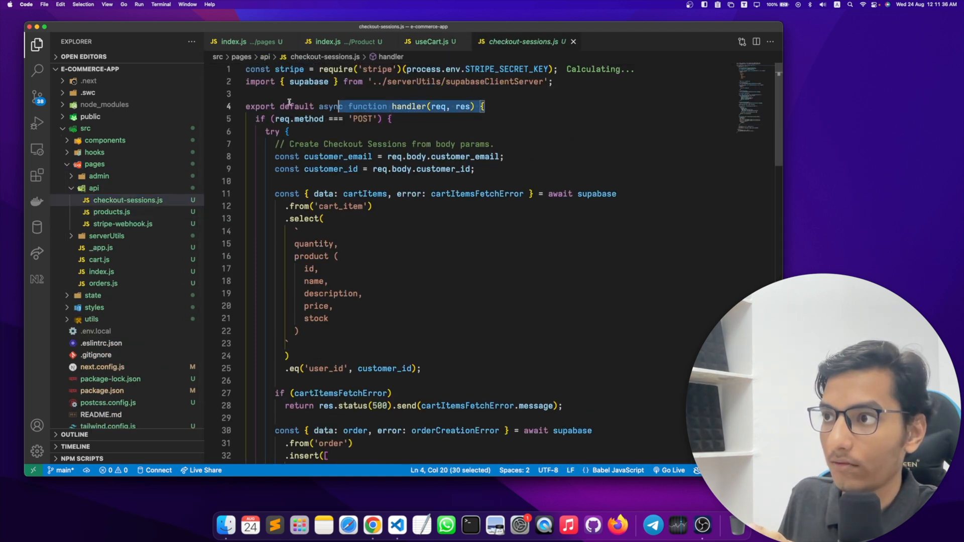
left_click(123, 222)
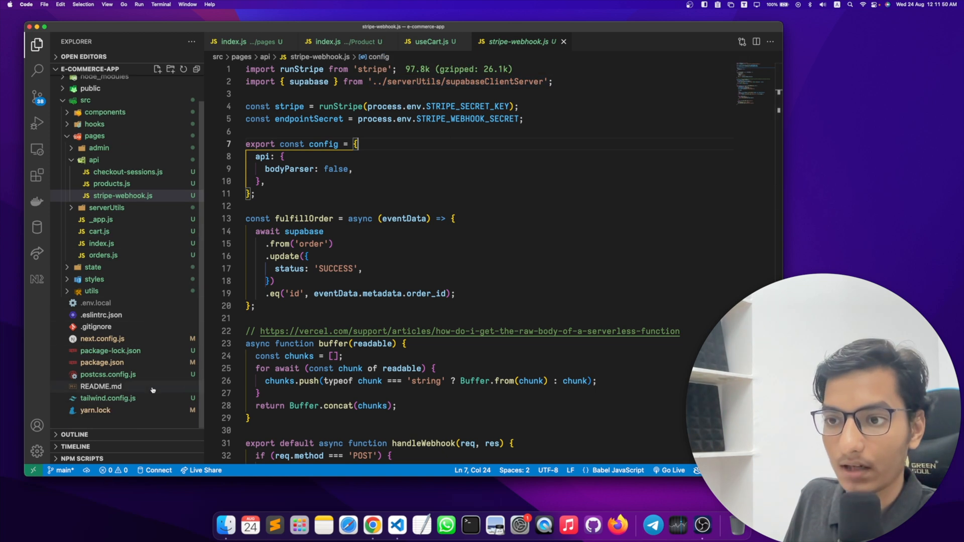
left_click(102, 362)
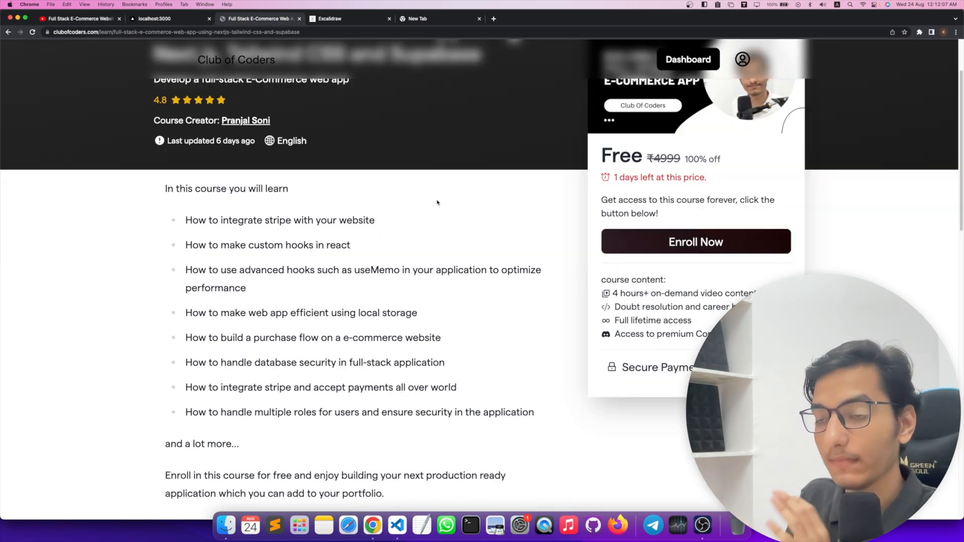
mouse_move(397, 525)
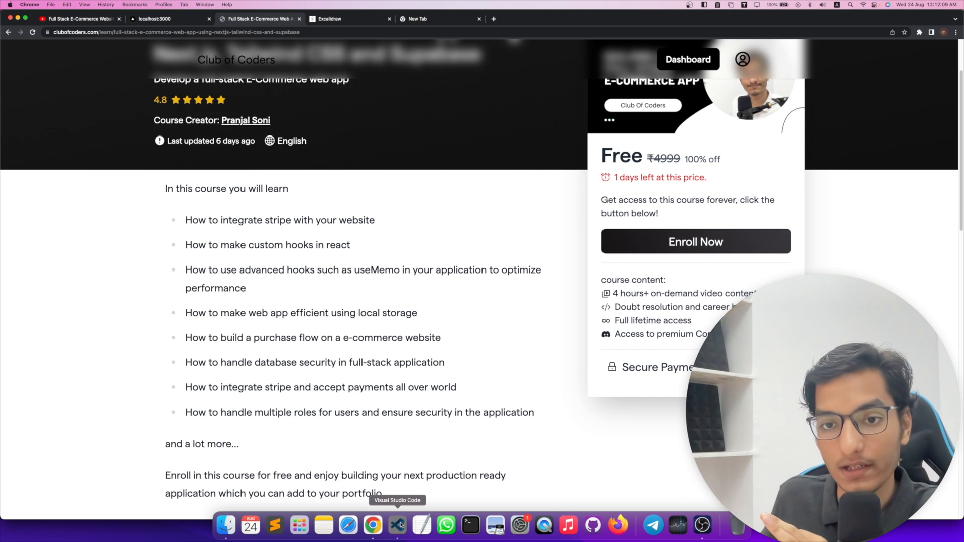
- Switch from the course page back to Visual Studio Code
left_click(397, 526)
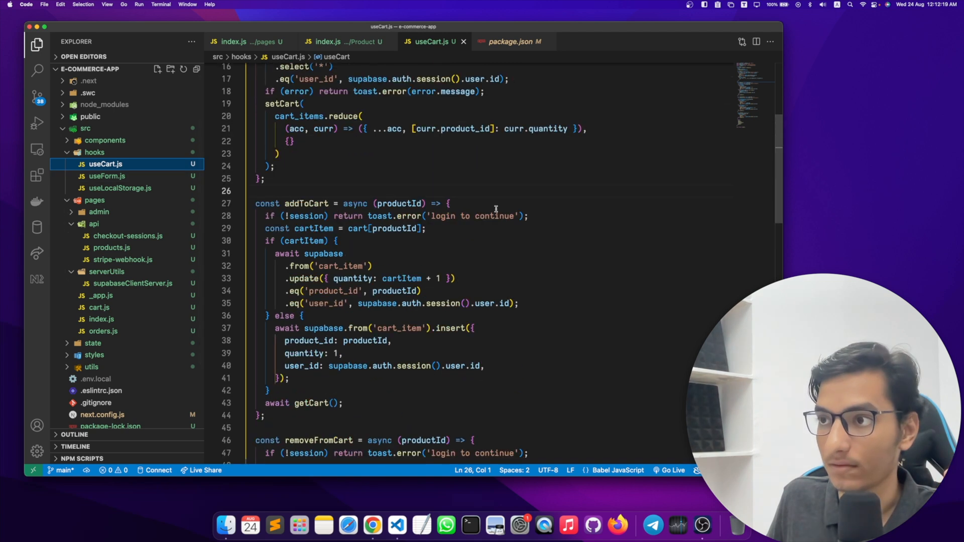
- Open useLocalStorage.js, CartContext.js, ProductsContext.js, then scroll through CartContext.js again
left_click(120, 189)
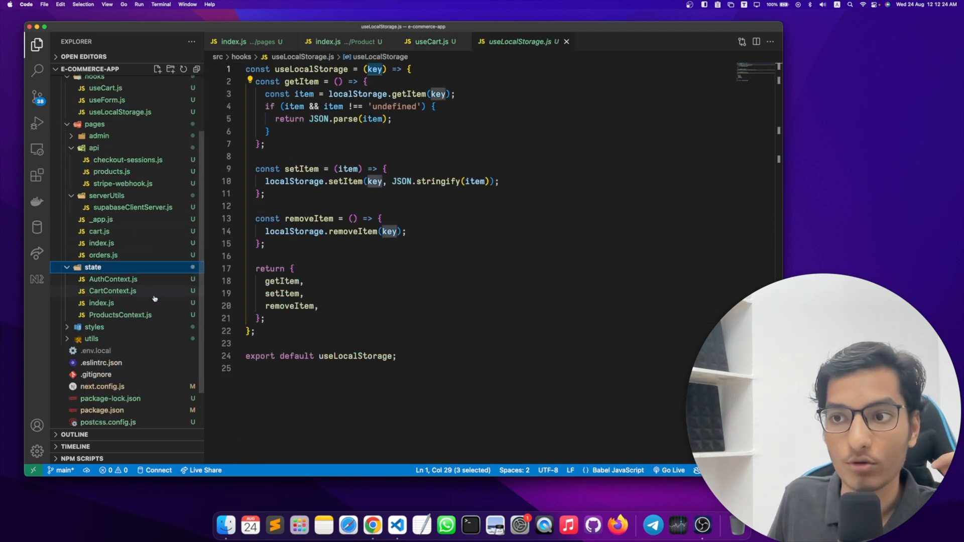
left_click(113, 291)
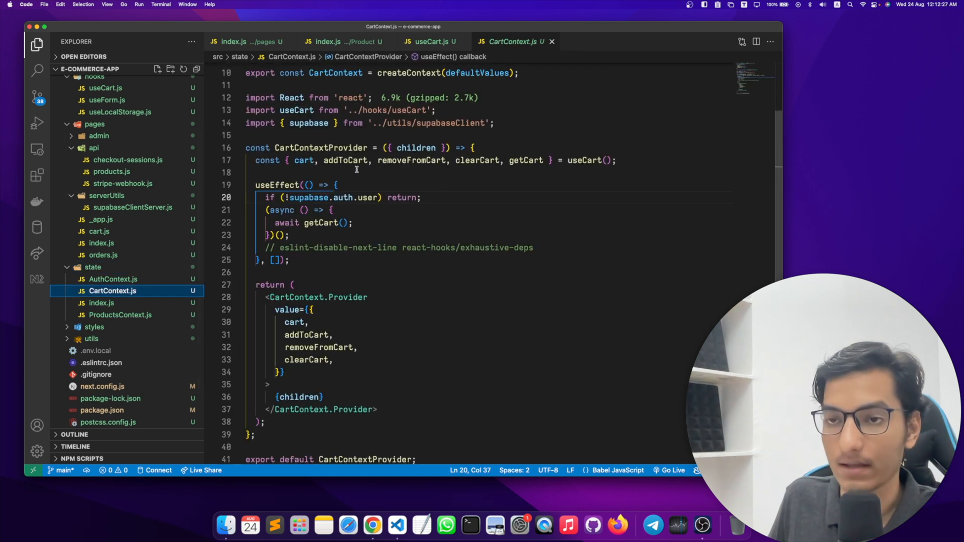
left_click(120, 315)
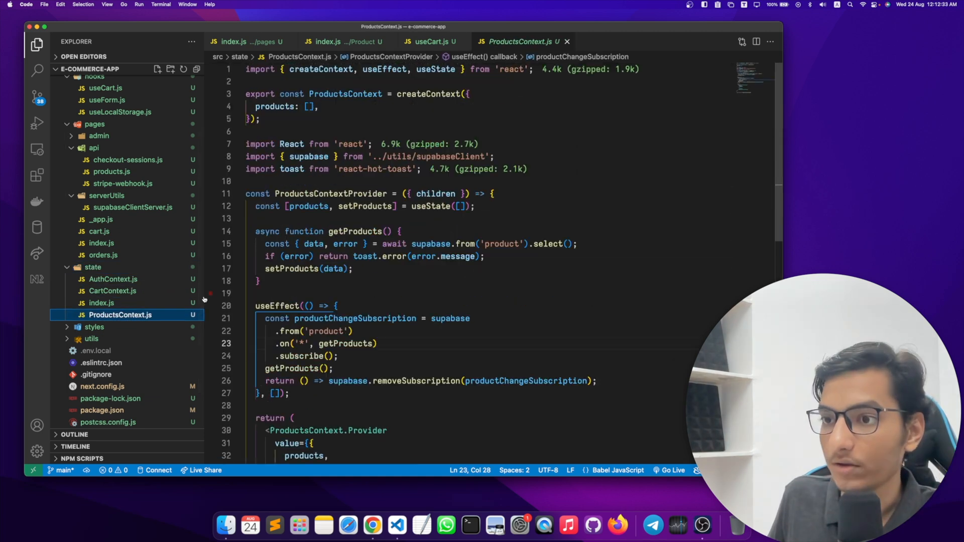
left_click(112, 291)
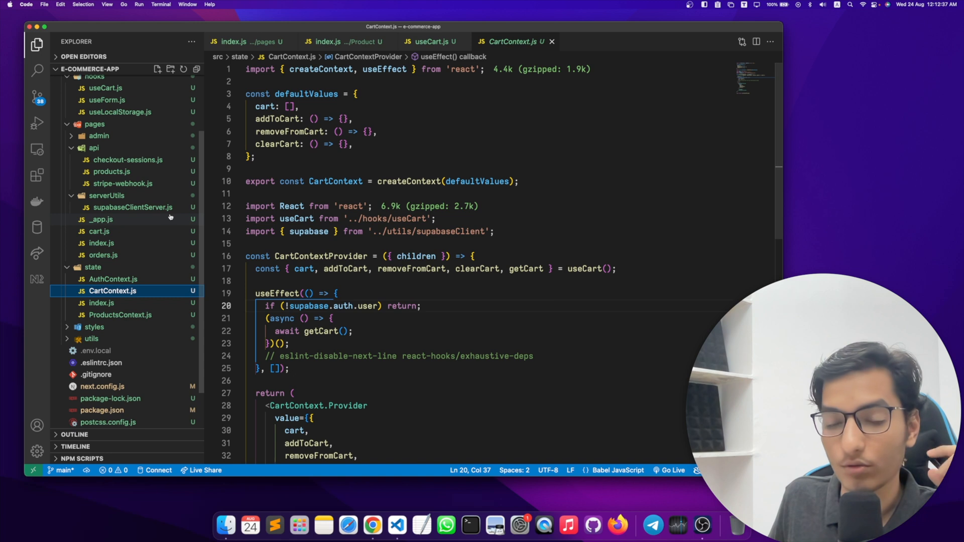
mouse_move(101, 220)
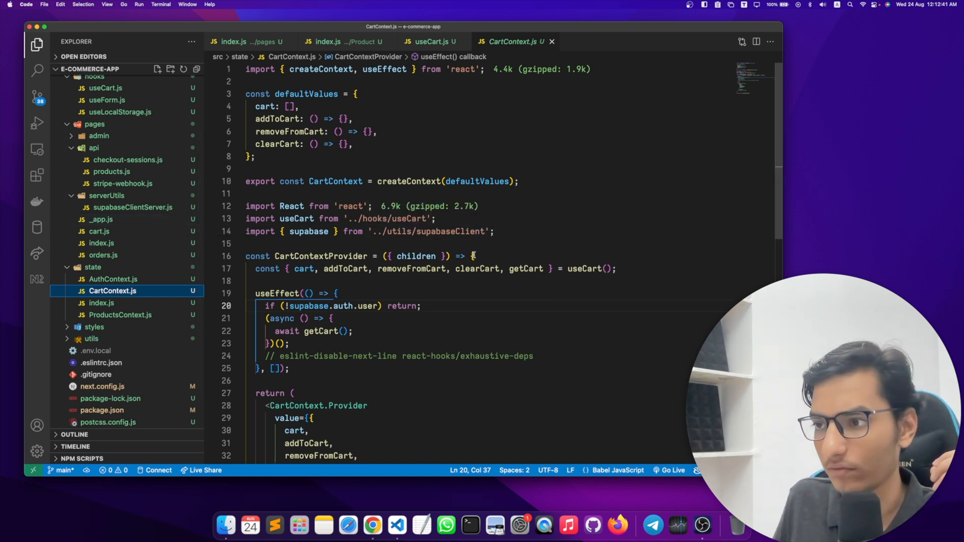
scroll("down", 3)
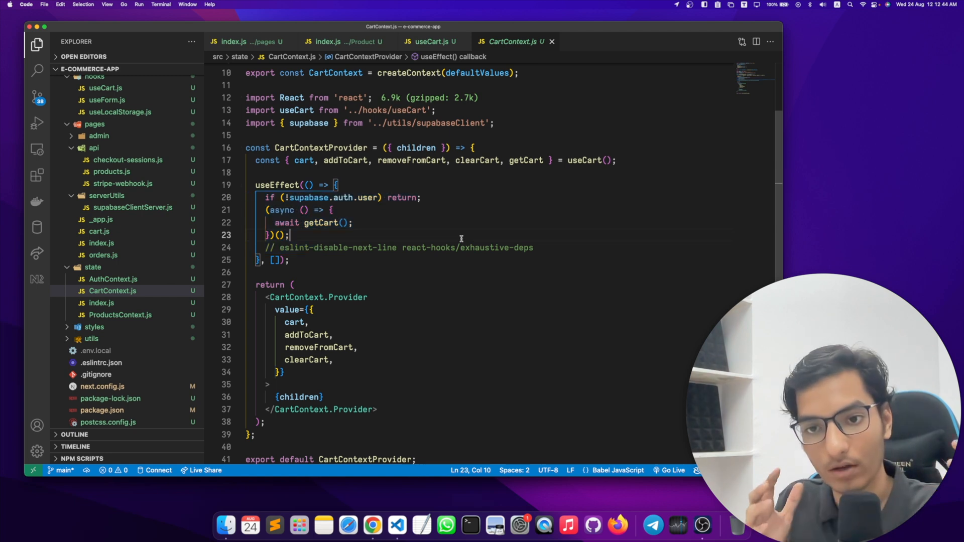